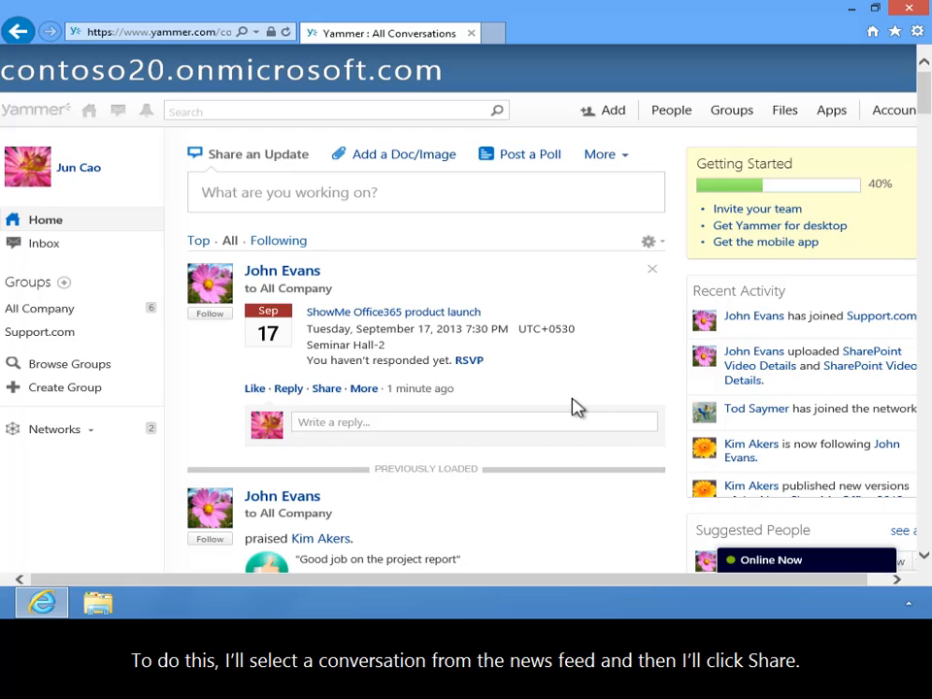
{"action": "mouse_move", "coordinate": [334, 402]}
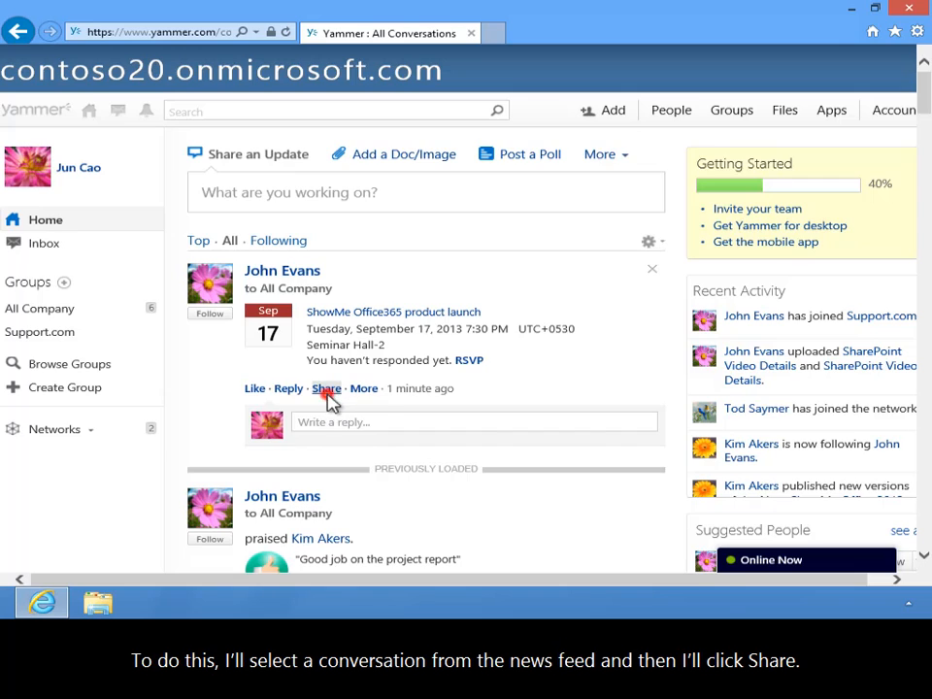
{"action": "left_click", "coordinate": [326, 388]}
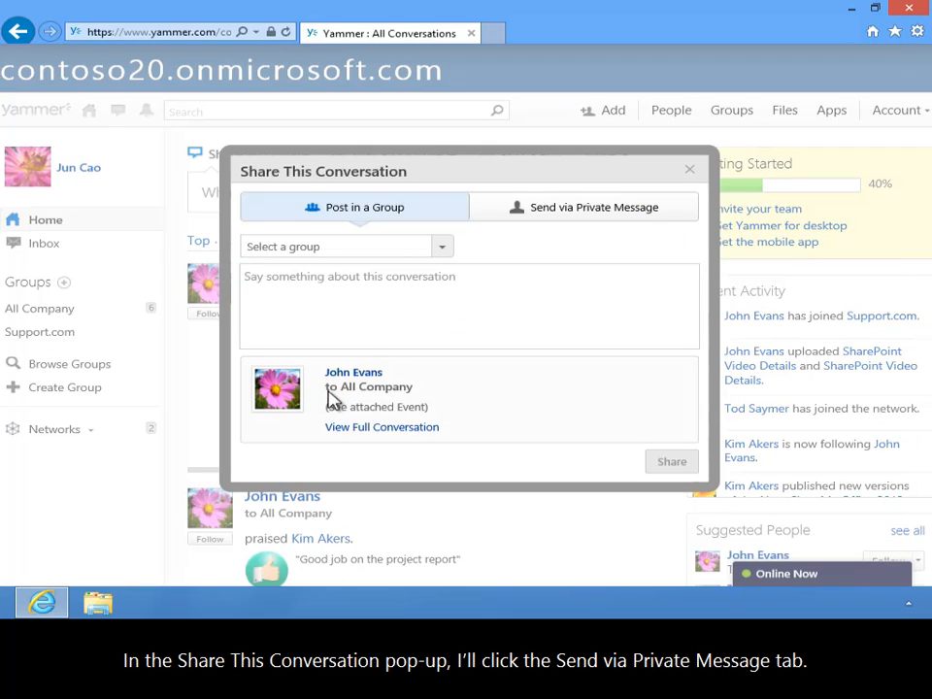
{"action": "left_click", "coordinate": [582, 211]}
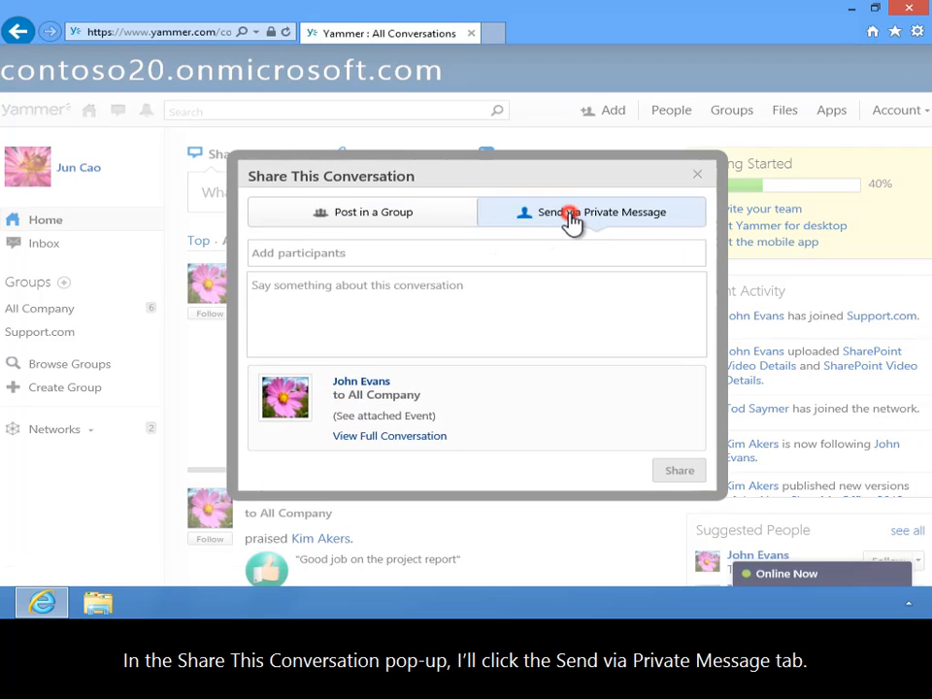
{"action": "left_click", "coordinate": [590, 212]}
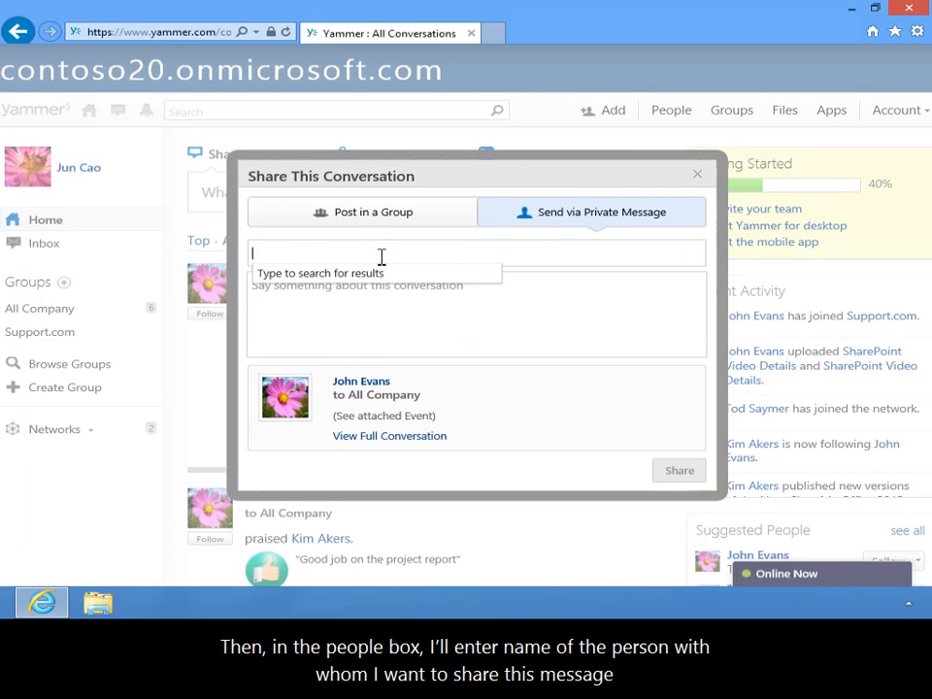
{"action": "type", "text": "j"}
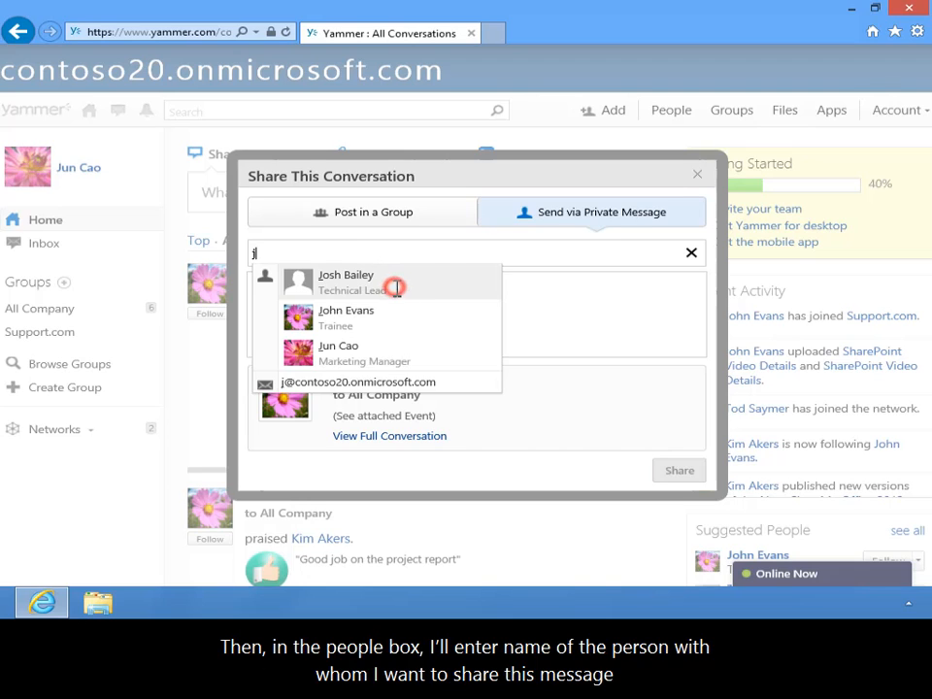
{"action": "left_click", "coordinate": [346, 281]}
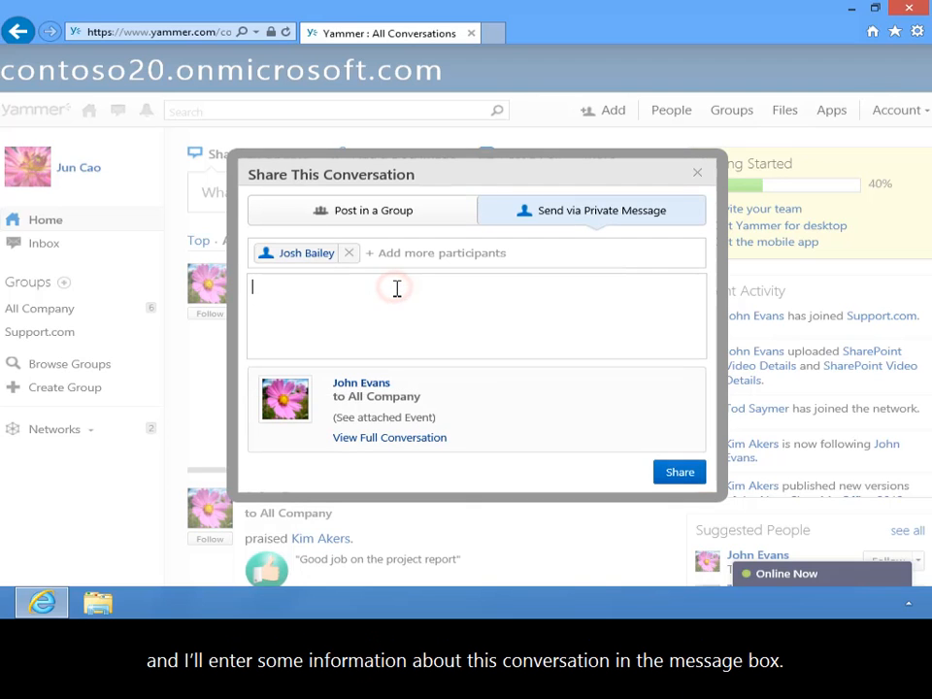
{"action": "type", "text": "FYI...."}
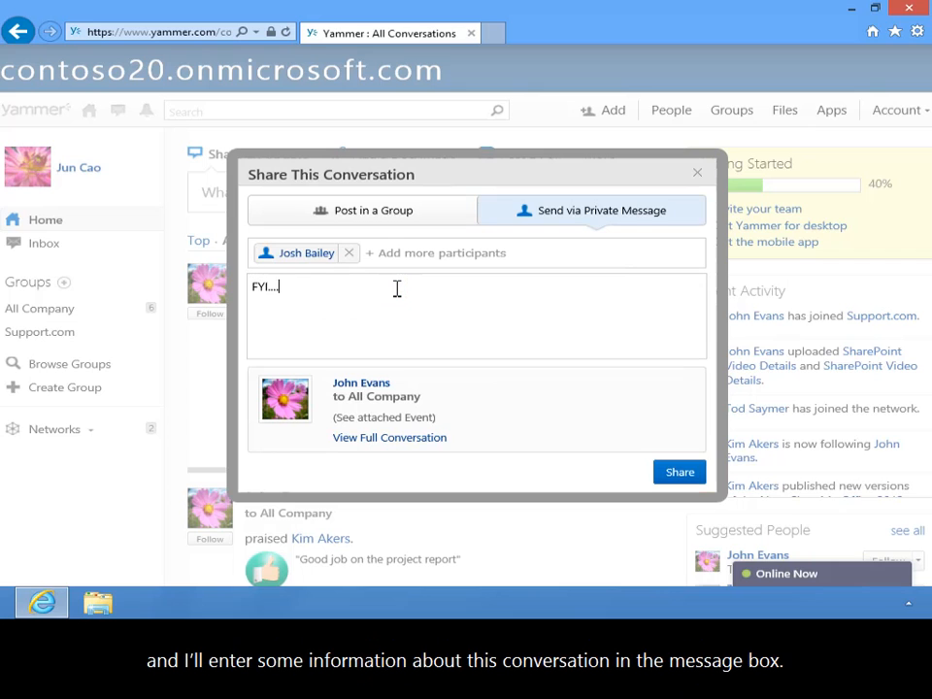
{"action": "mouse_move", "coordinate": [487, 368]}
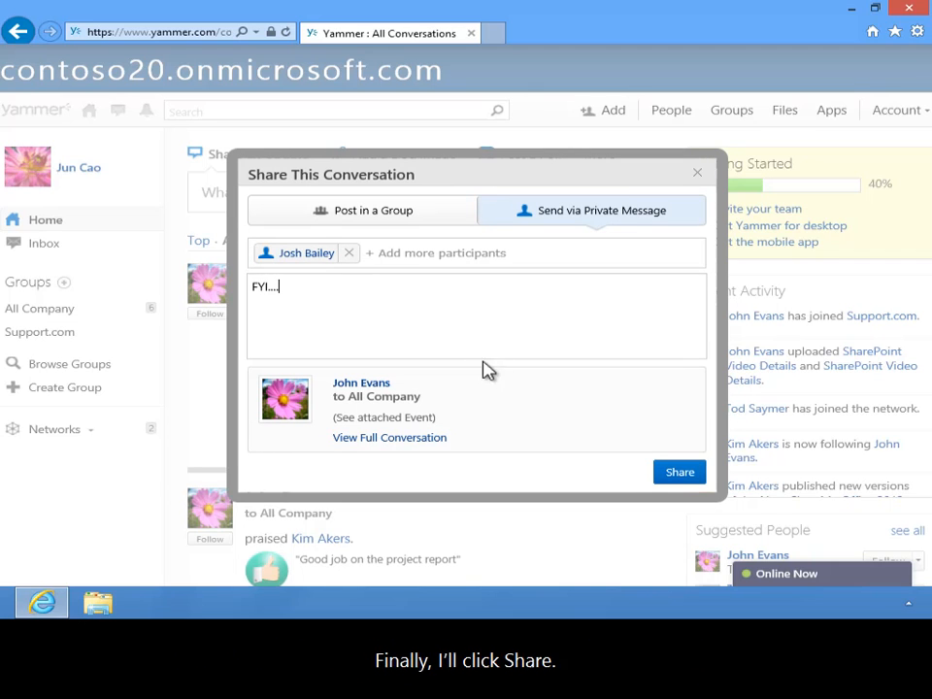
{"action": "left_click", "coordinate": [680, 472]}
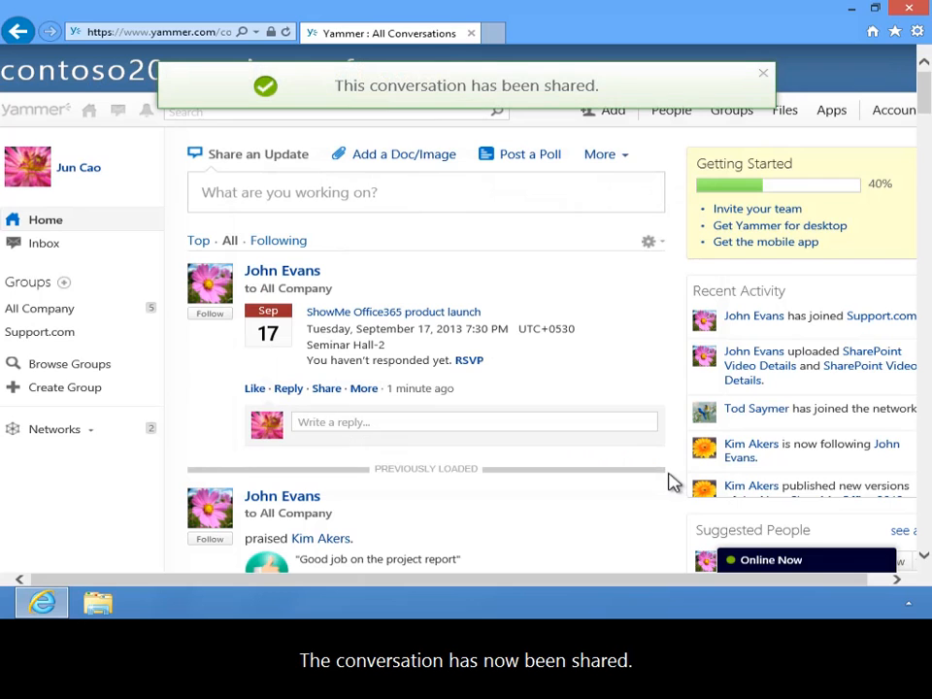